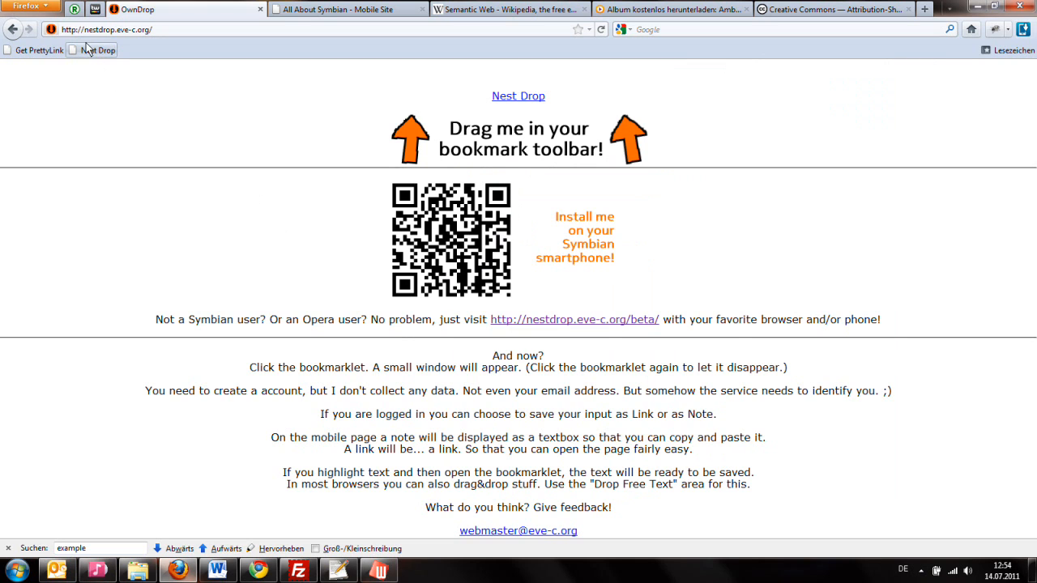
Delete the old Nest Drop bookmark and drag the page's Nest Drop link onto the bookmarks bar.
{"action": "right_click", "coordinate": [91, 50]}
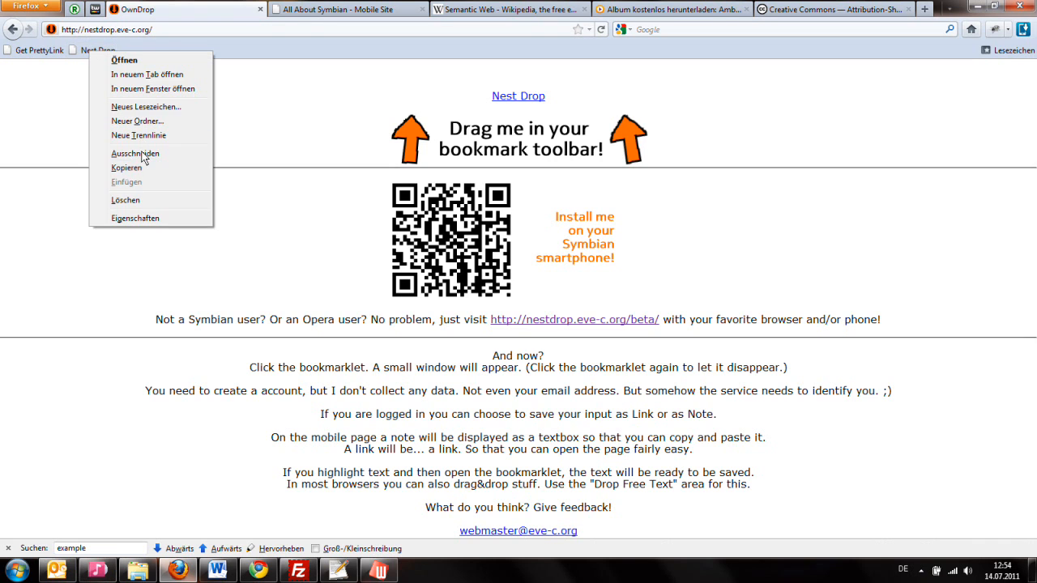
{"action": "left_click", "coordinate": [241, 214]}
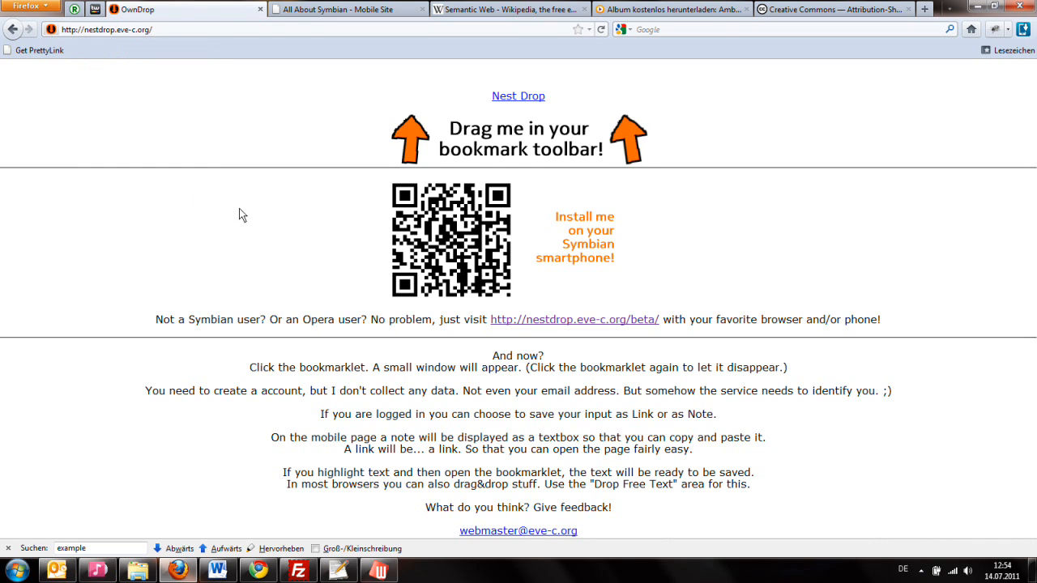
{"action": "mouse_move", "coordinate": [270, 219]}
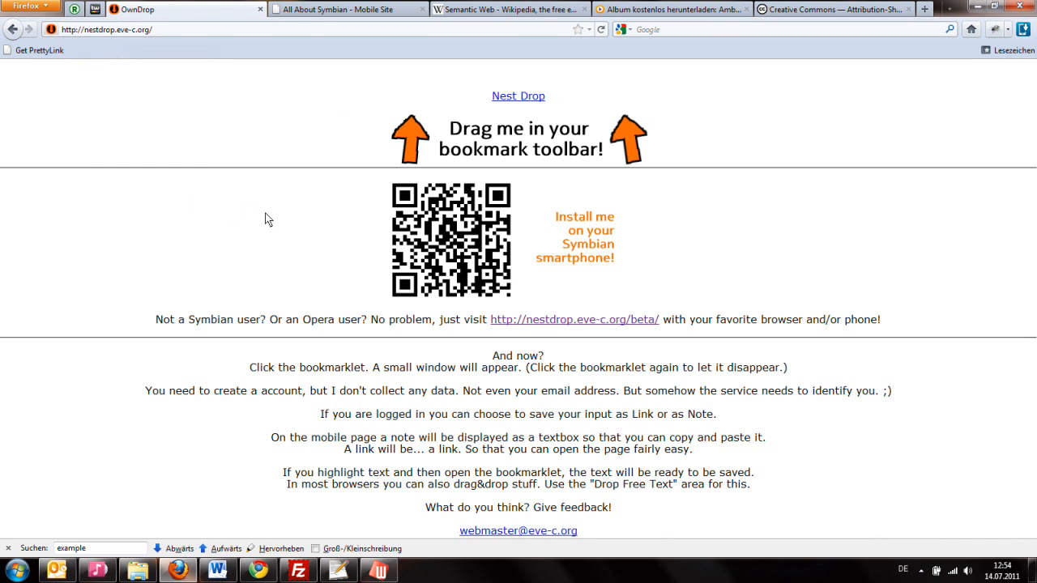
{"action": "mouse_move", "coordinate": [280, 214]}
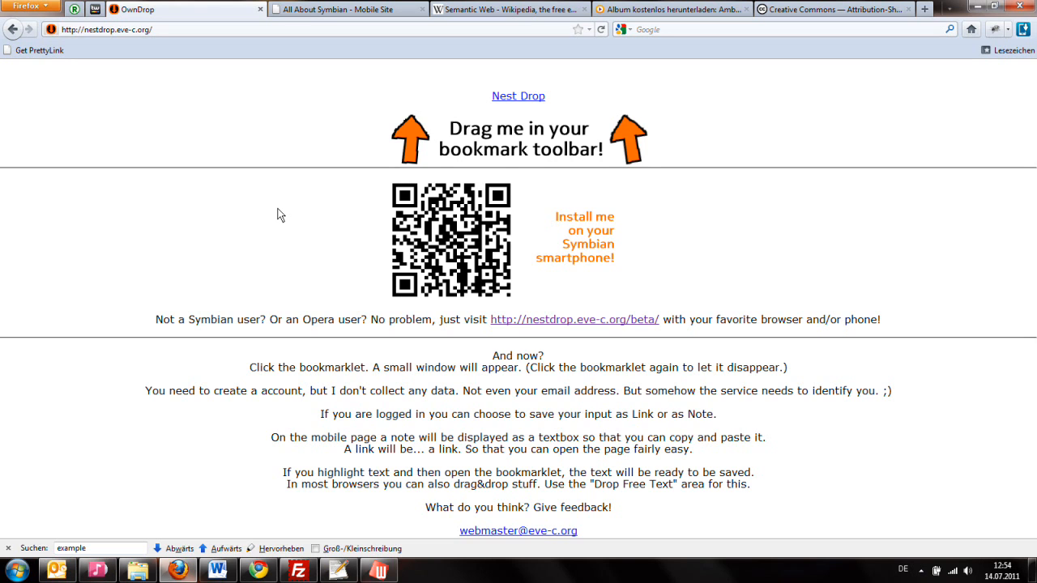
{"action": "mouse_move", "coordinate": [224, 155]}
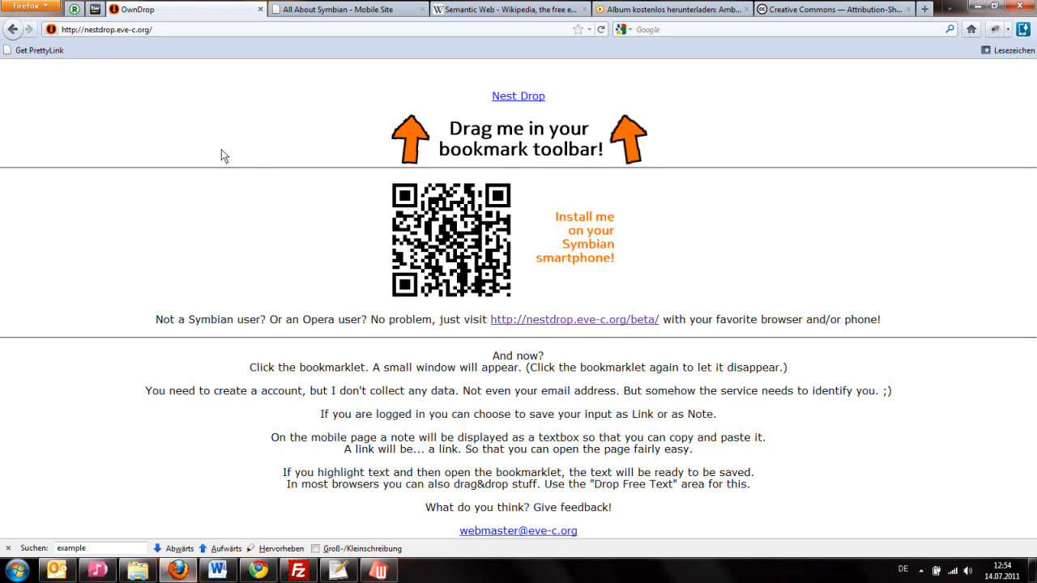
{"action": "mouse_move", "coordinate": [147, 41]}
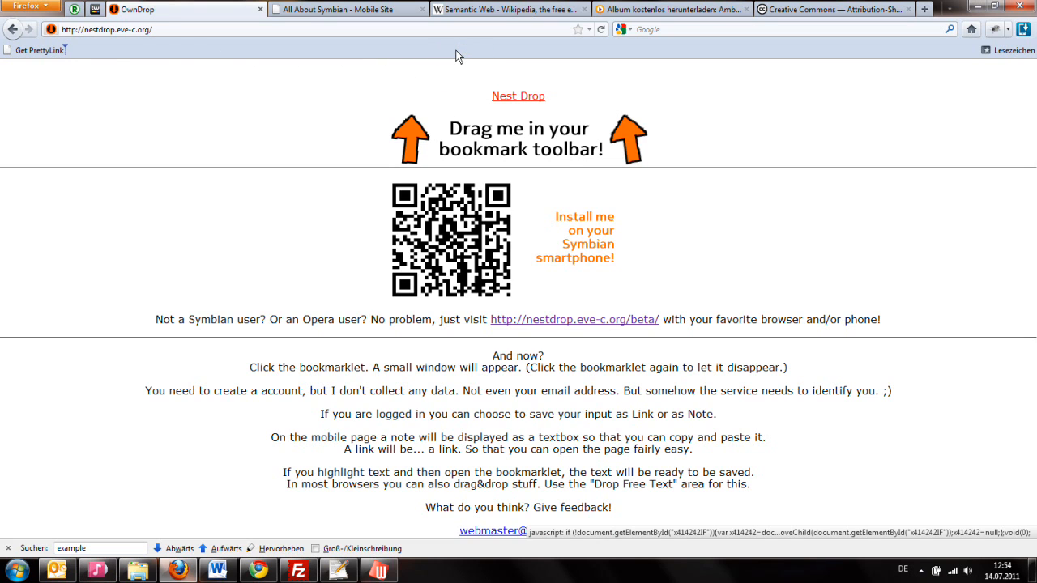
{"action": "left_click_drag", "start_coordinate": [519, 96], "coordinate": [92, 50]}
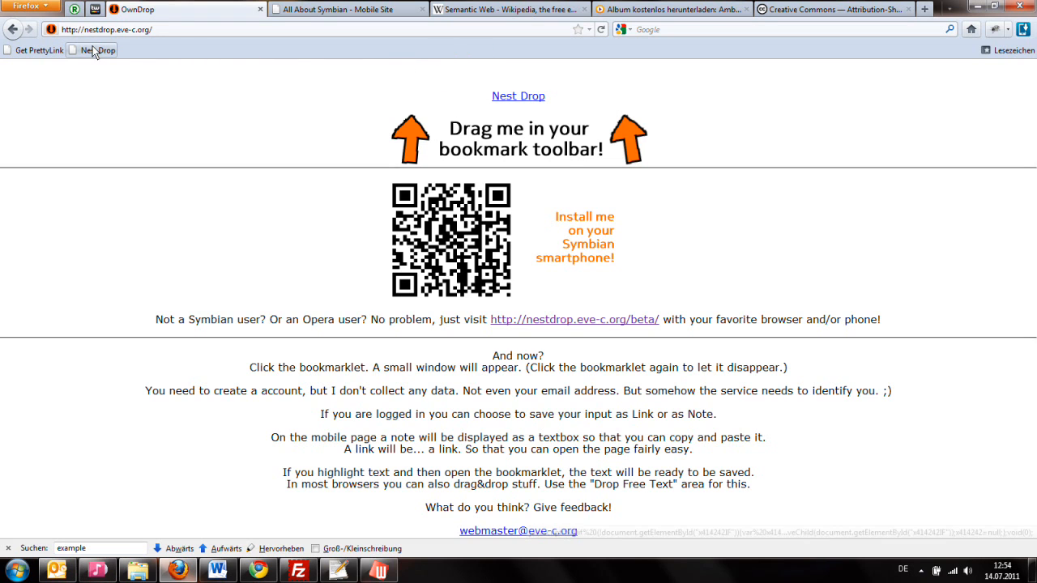
{"action": "left_click", "coordinate": [94, 49]}
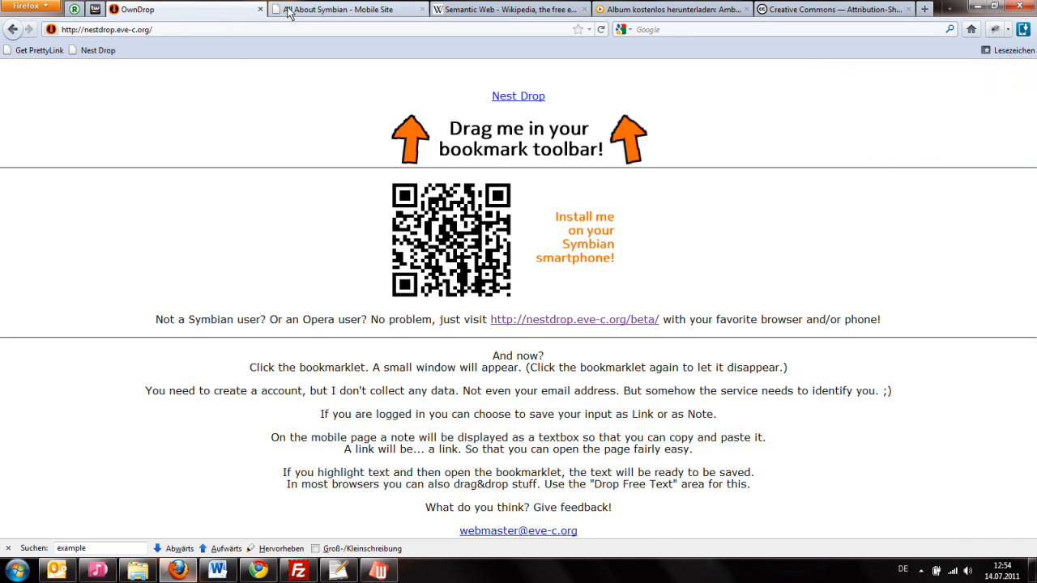
On the All About Symbian tab, open NestDrop and log in as 'user'.
{"action": "left_click", "coordinate": [347, 9]}
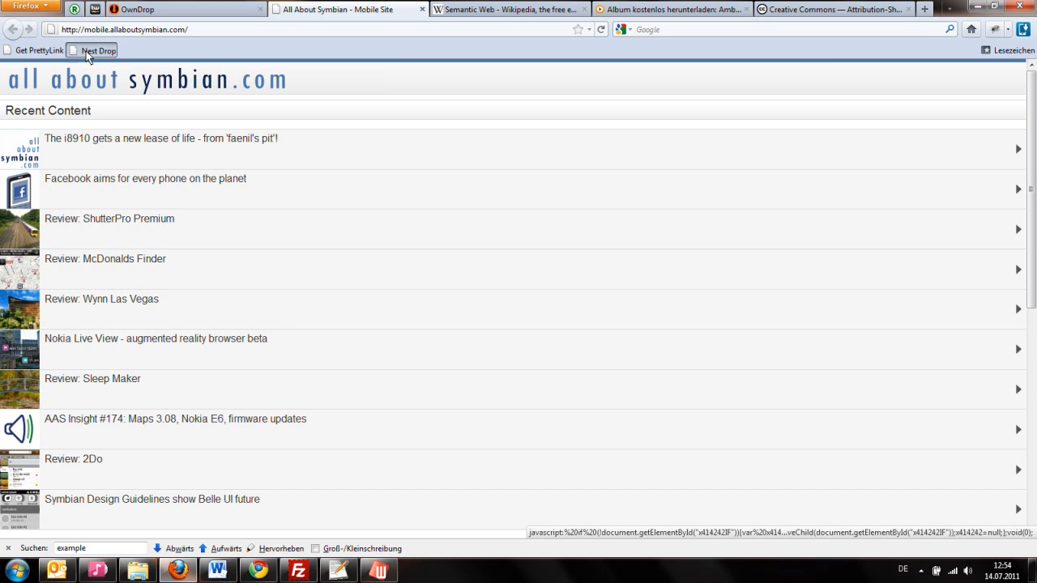
{"action": "left_click", "coordinate": [98, 50]}
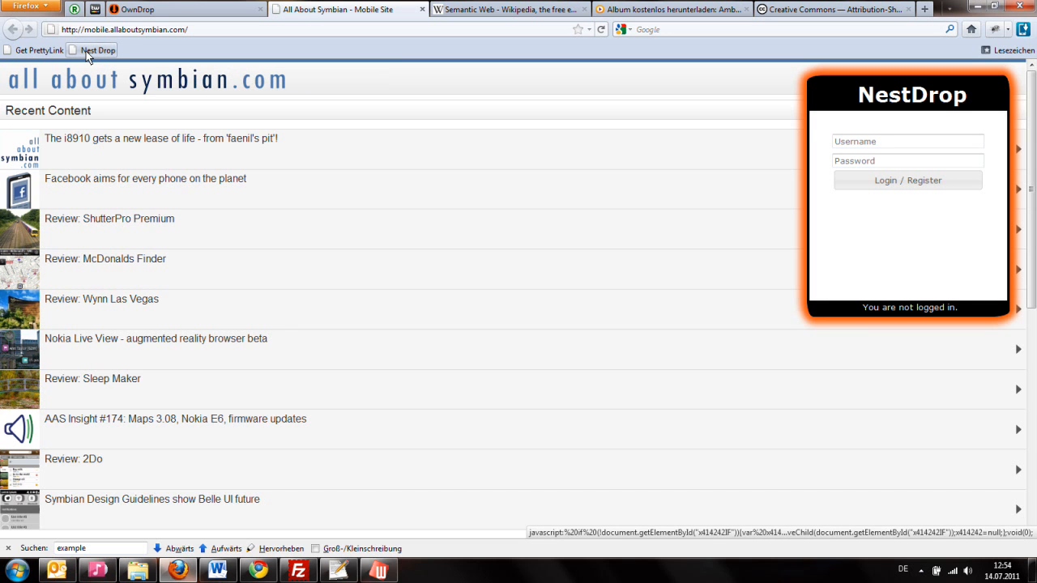
{"action": "left_click", "coordinate": [908, 141]}
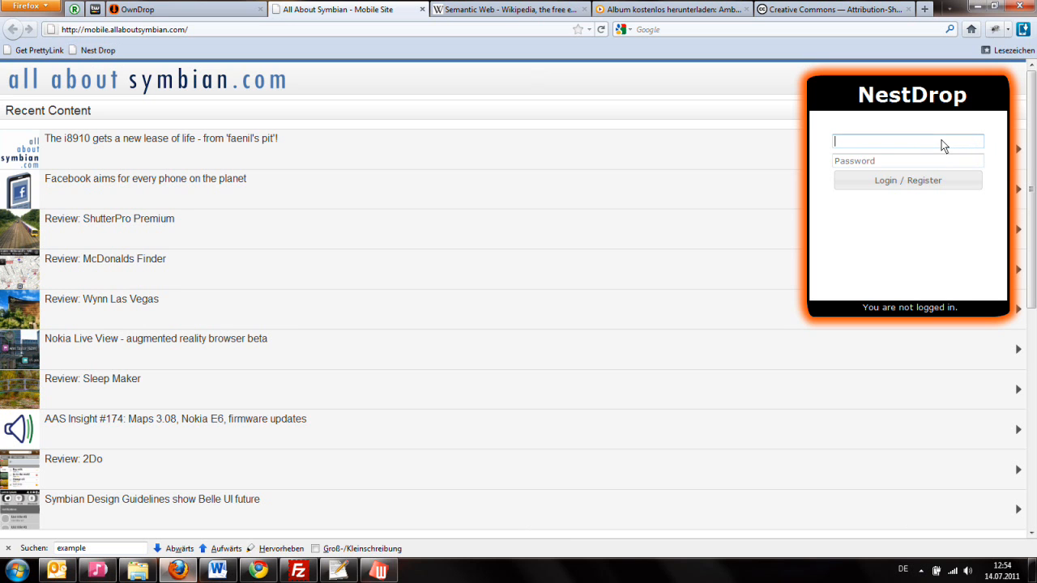
{"action": "type", "text": "us"}
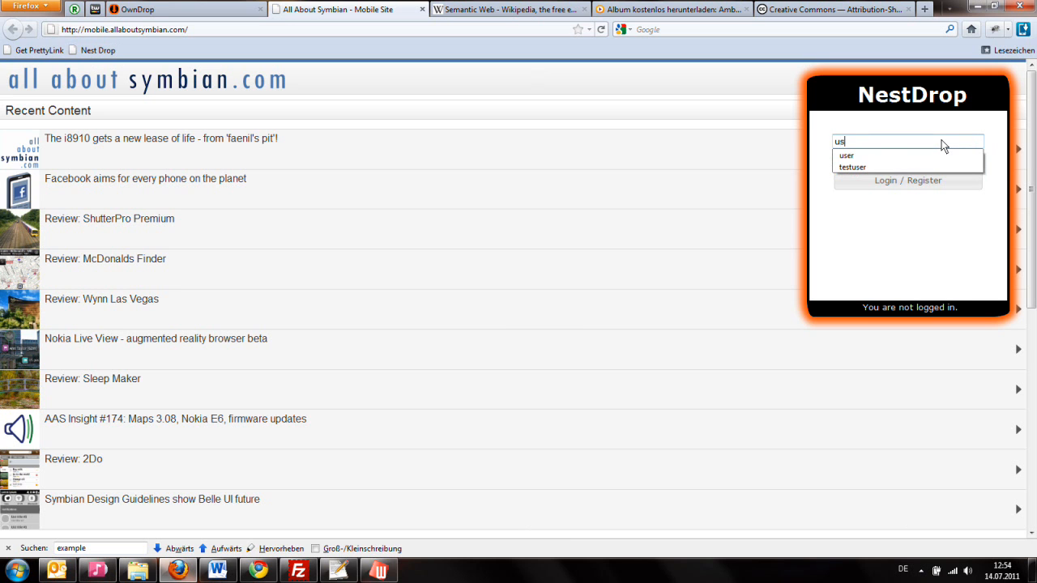
{"action": "left_click", "coordinate": [846, 155]}
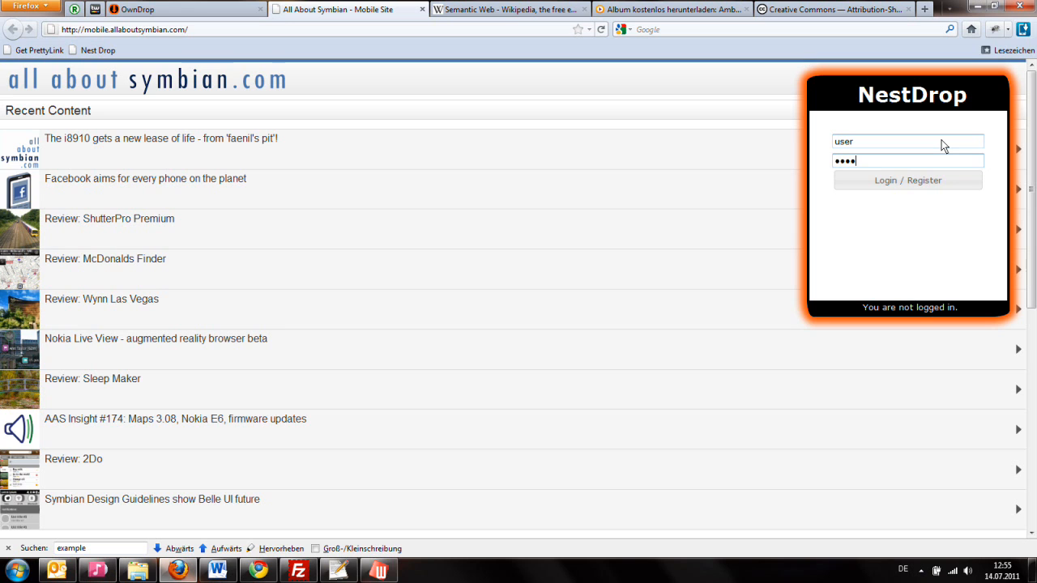
{"action": "left_click", "coordinate": [907, 180]}
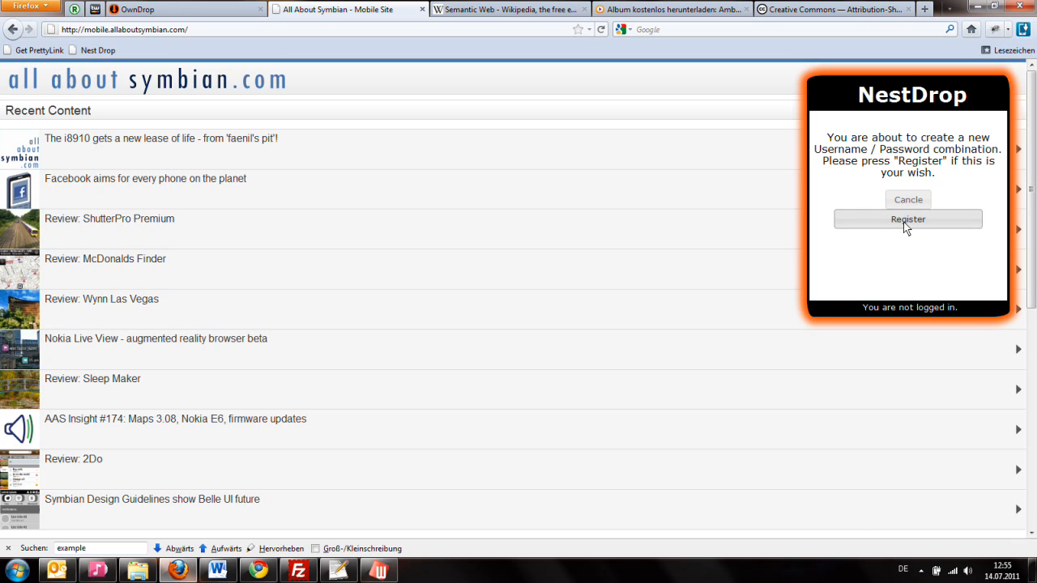
Confirm the new account, save the All About Symbian page as a link, and close the panel.
{"action": "left_click", "coordinate": [908, 219]}
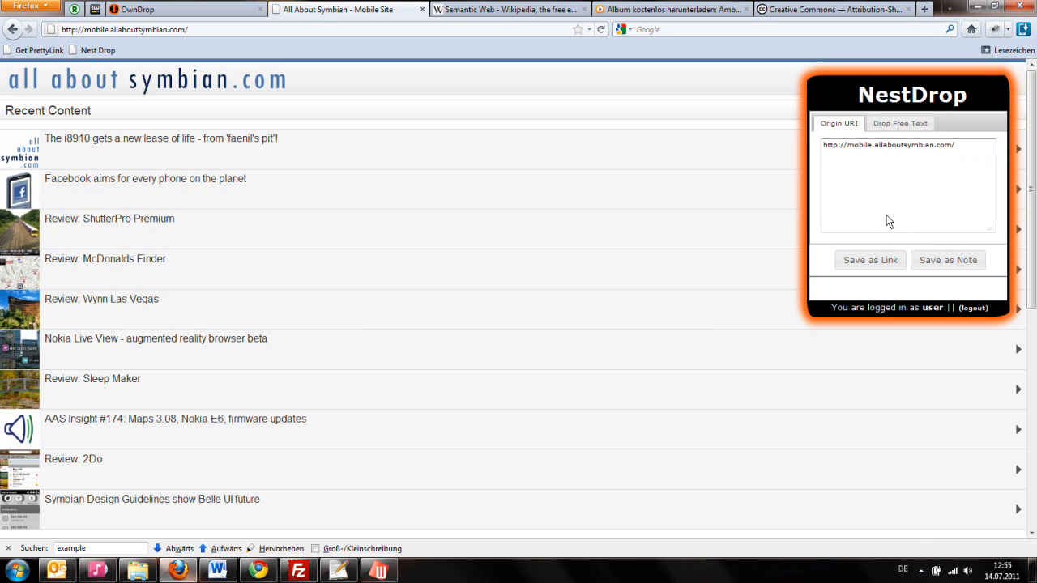
{"action": "mouse_move", "coordinate": [837, 165]}
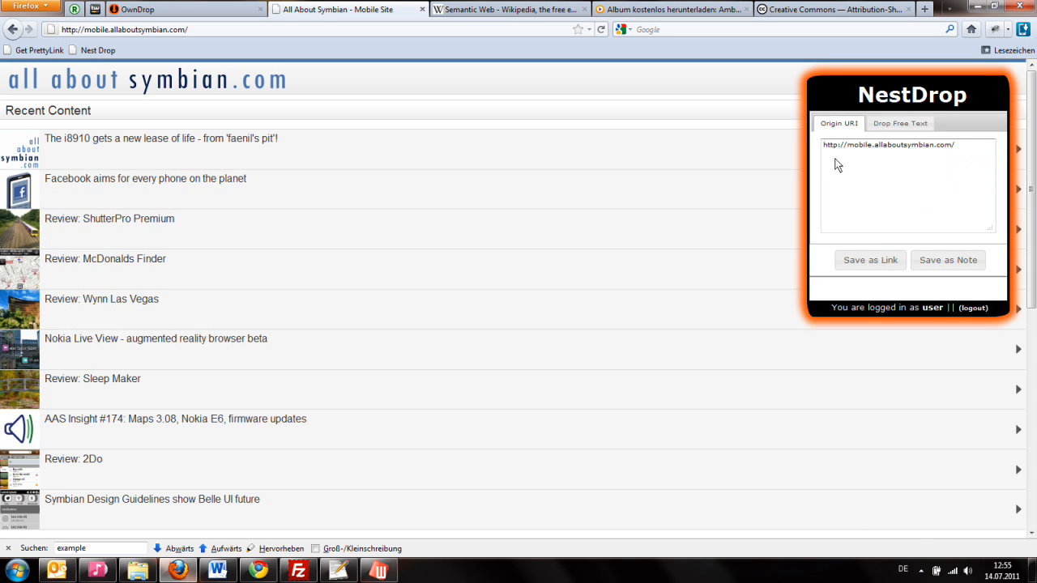
{"action": "mouse_move", "coordinate": [883, 155]}
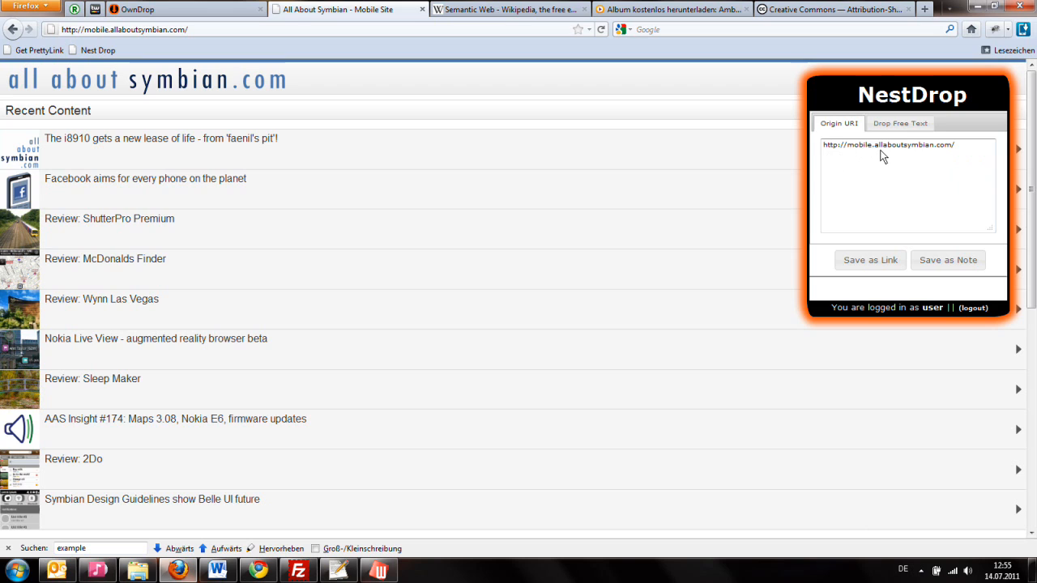
{"action": "mouse_move", "coordinate": [966, 155]}
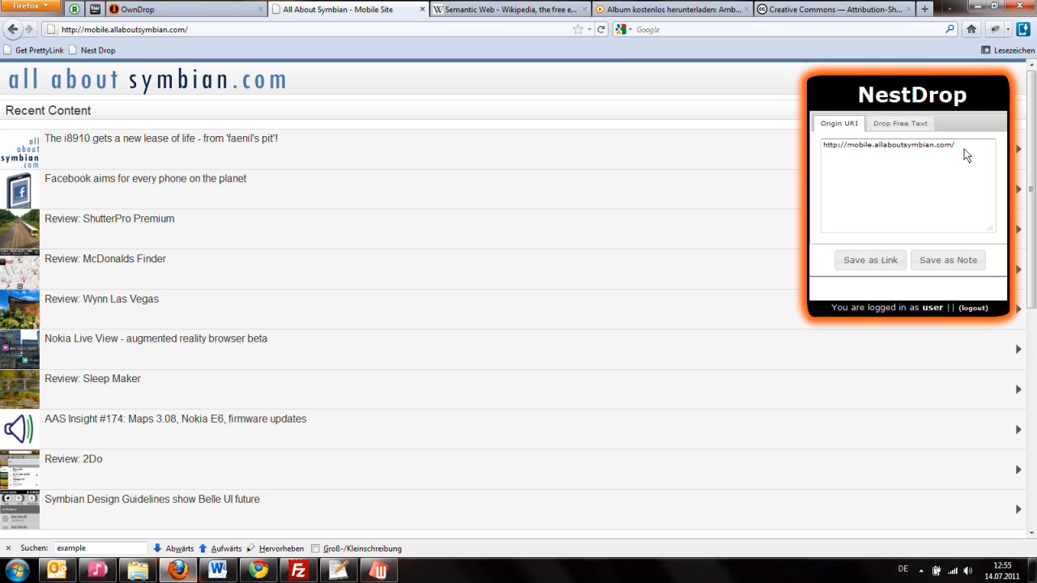
{"action": "mouse_move", "coordinate": [928, 179]}
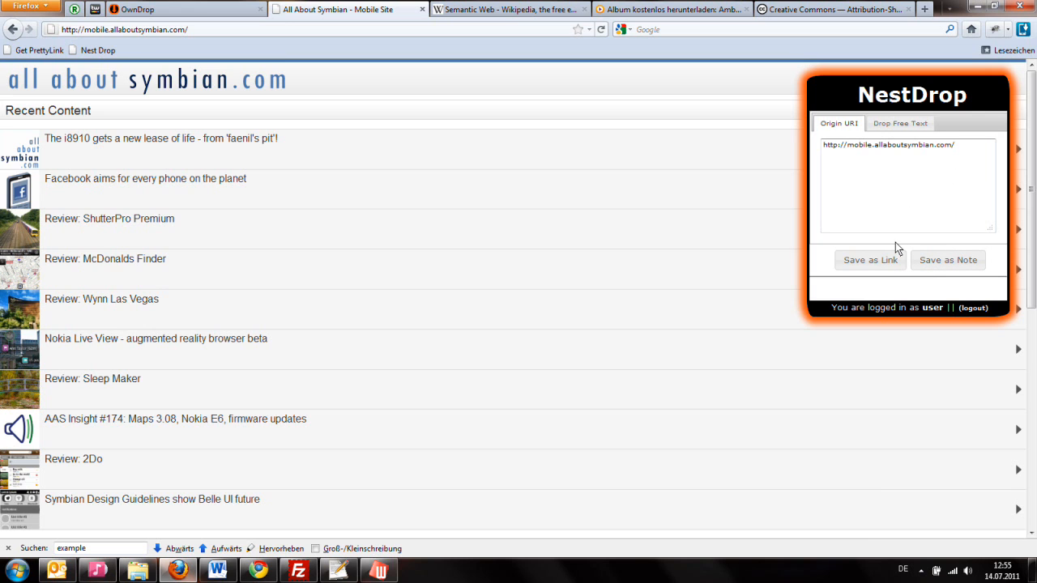
{"action": "left_click", "coordinate": [870, 261]}
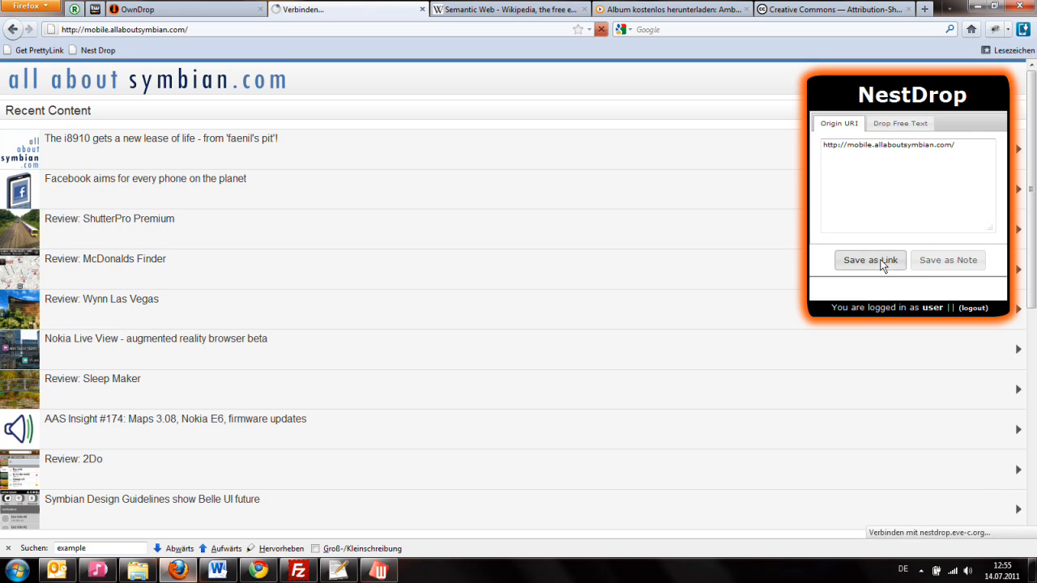
{"action": "left_click", "coordinate": [869, 260]}
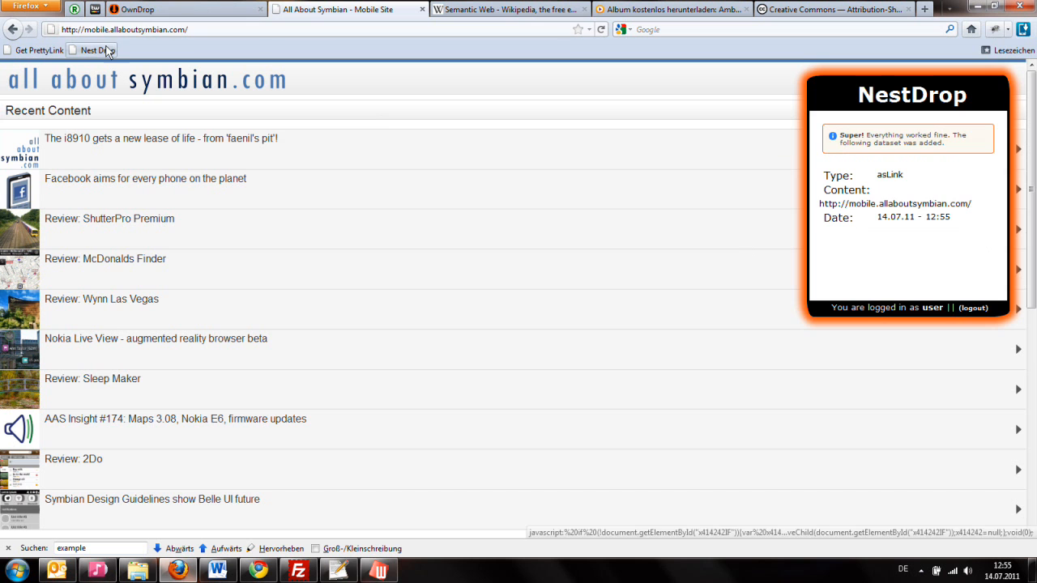
{"action": "left_click", "coordinate": [511, 9]}
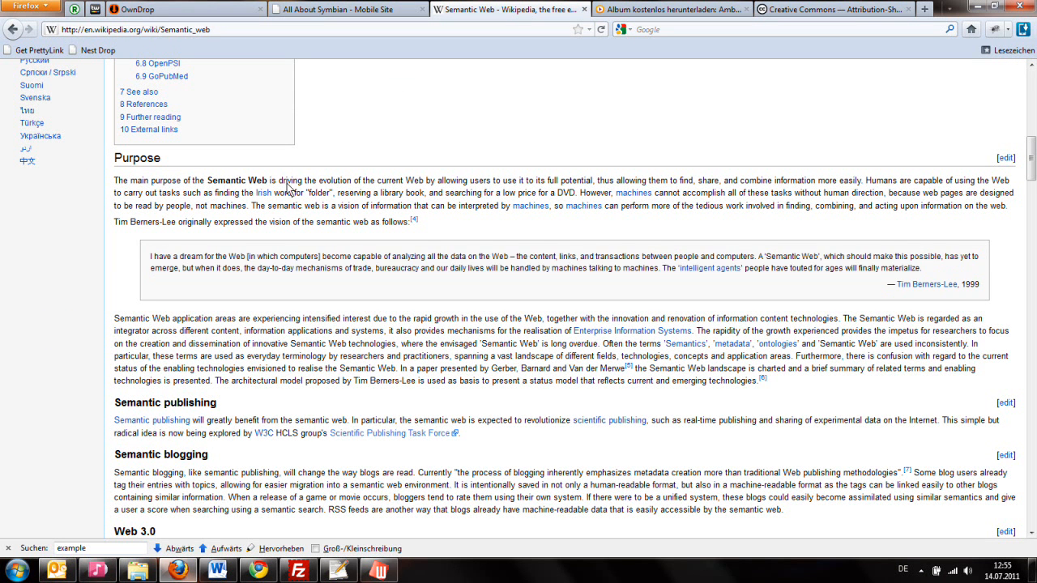
{"action": "mouse_move", "coordinate": [120, 324]}
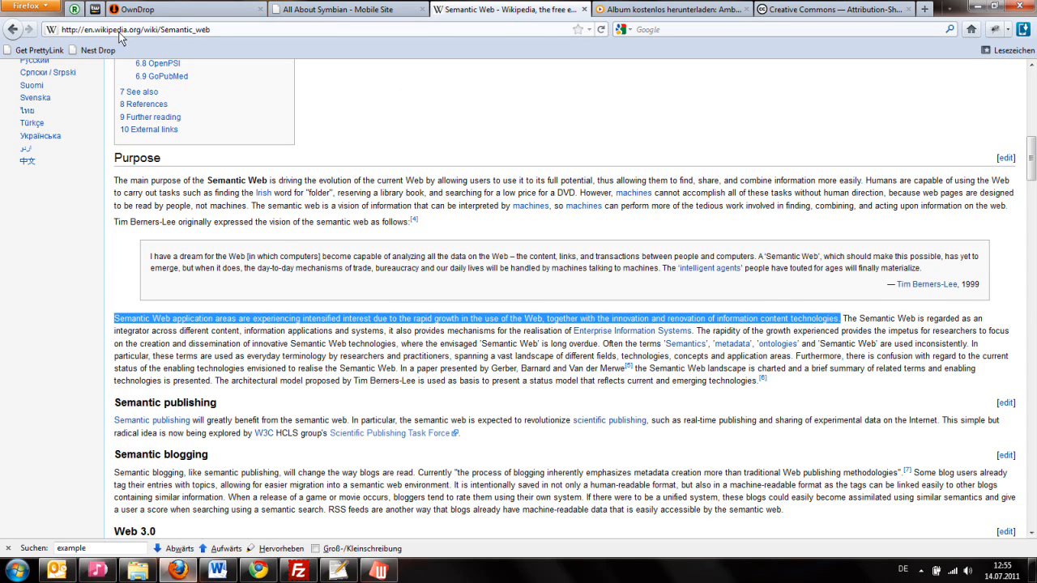
Open NestDrop on the selected Semantic Web sentence and save it as a note.
{"action": "left_click", "coordinate": [93, 51]}
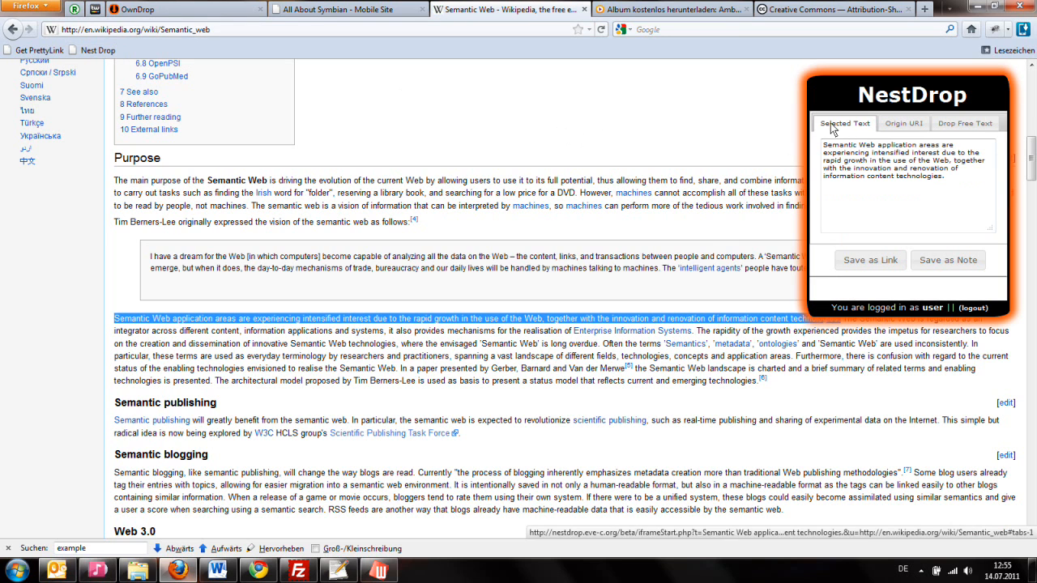
{"action": "mouse_move", "coordinate": [916, 236]}
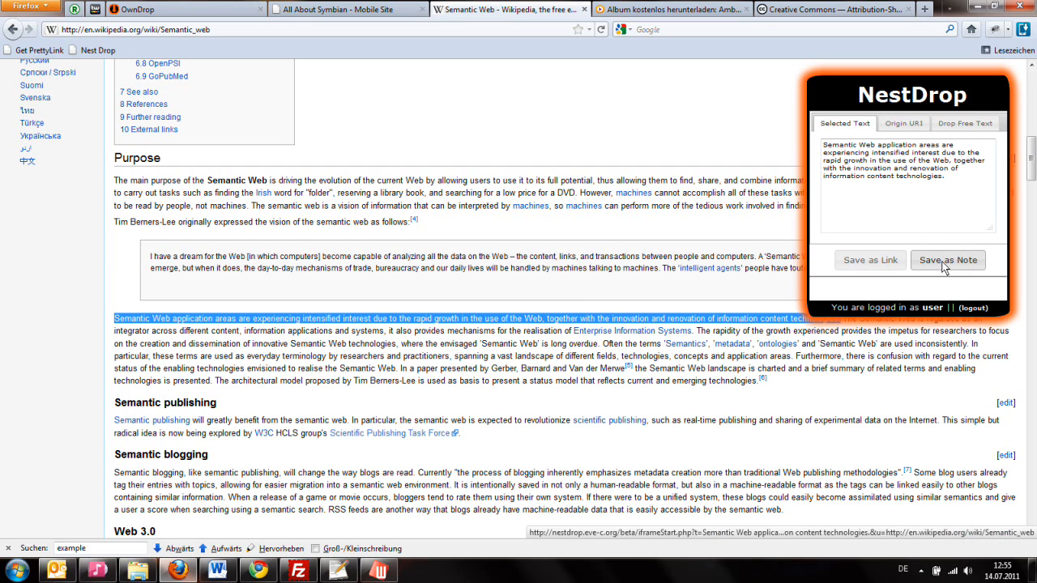
{"action": "left_click", "coordinate": [948, 260]}
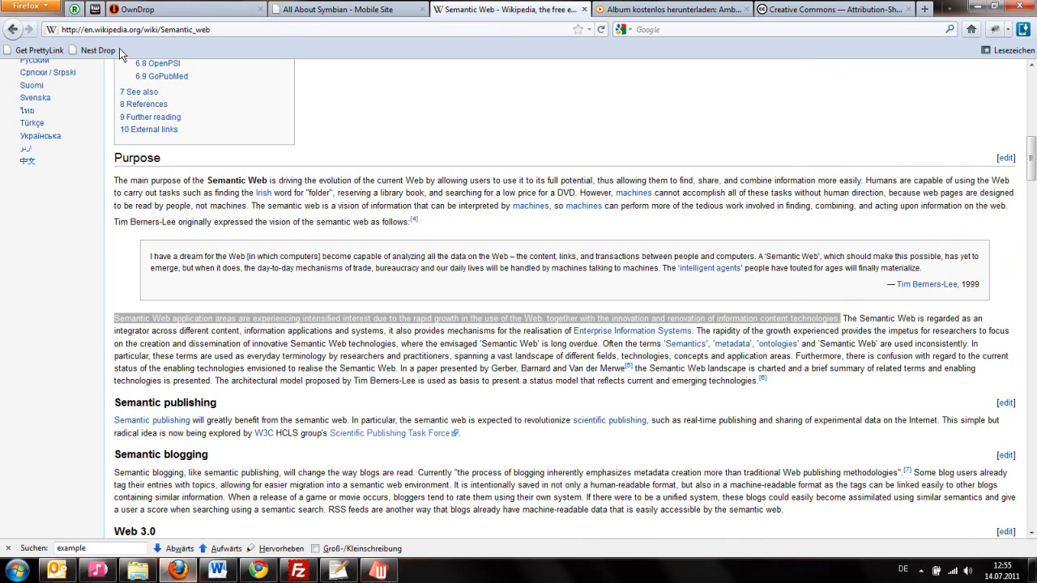
{"action": "mouse_move", "coordinate": [209, 431]}
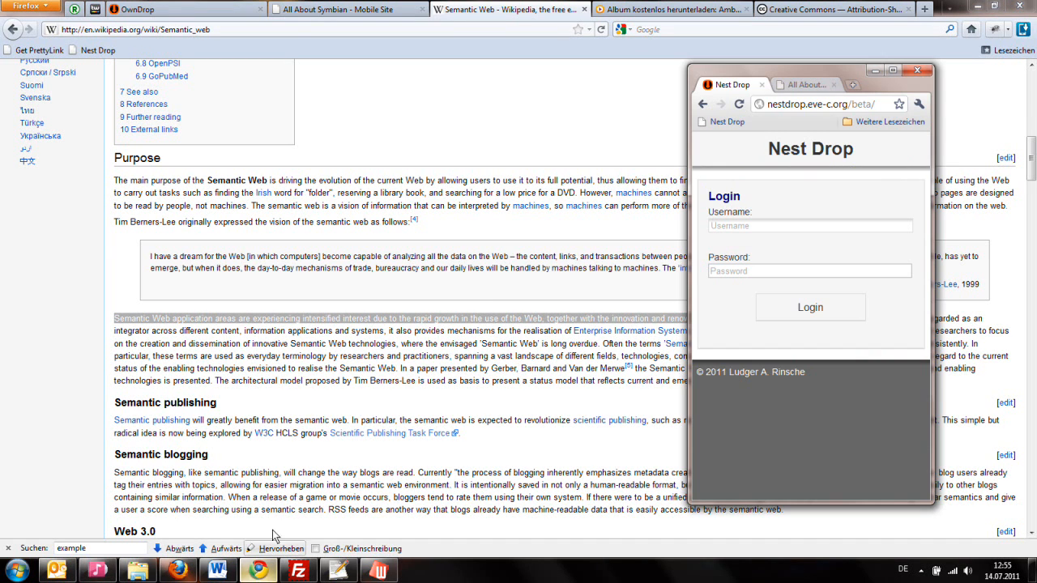
{"action": "mouse_move", "coordinate": [794, 113]}
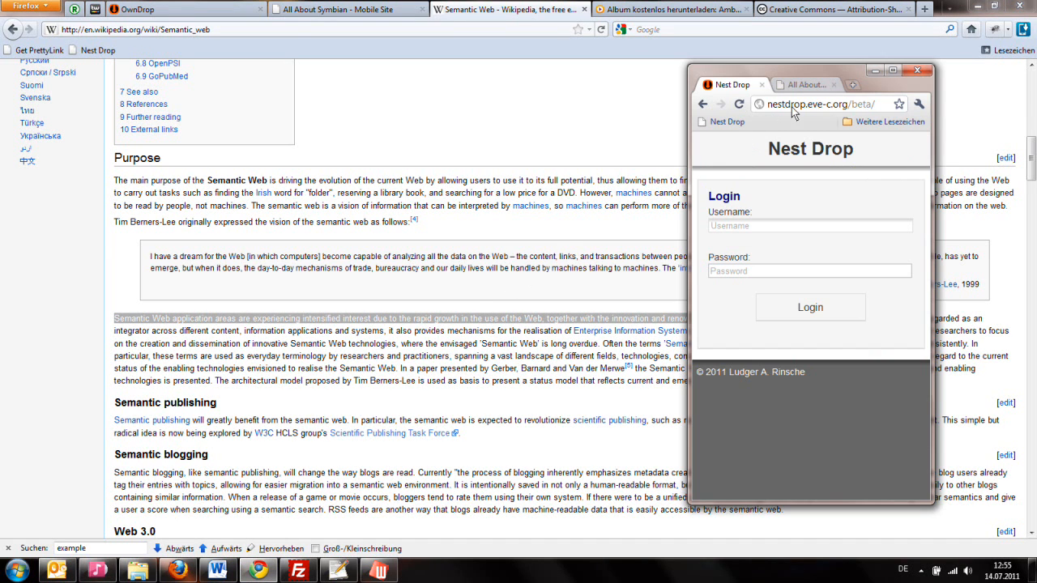
{"action": "mouse_move", "coordinate": [865, 112]}
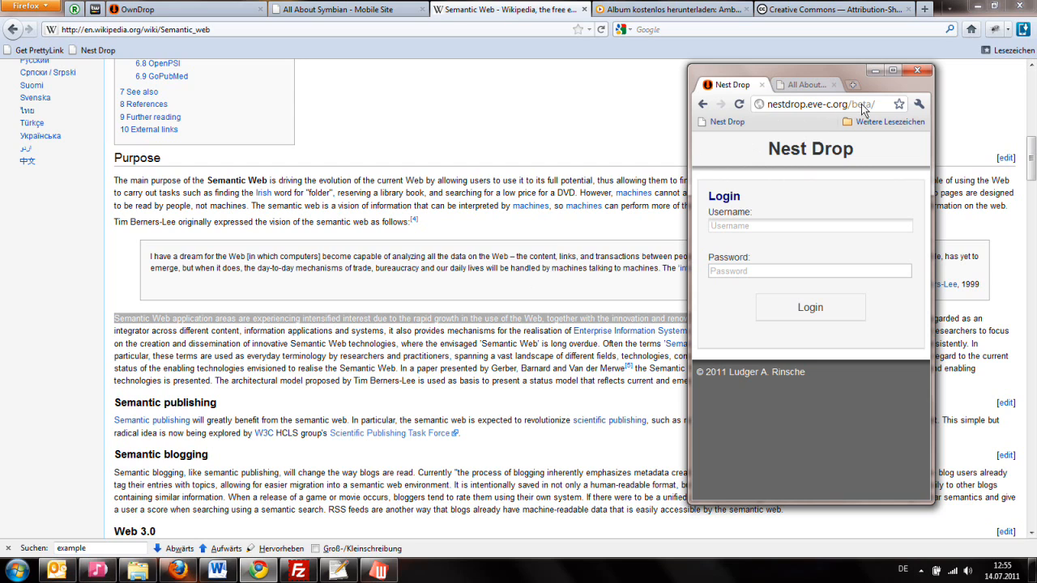
Log in to nestdrop.eve-c.org/beta in Chrome with username 'user' and its password.
{"action": "left_click", "coordinate": [809, 225]}
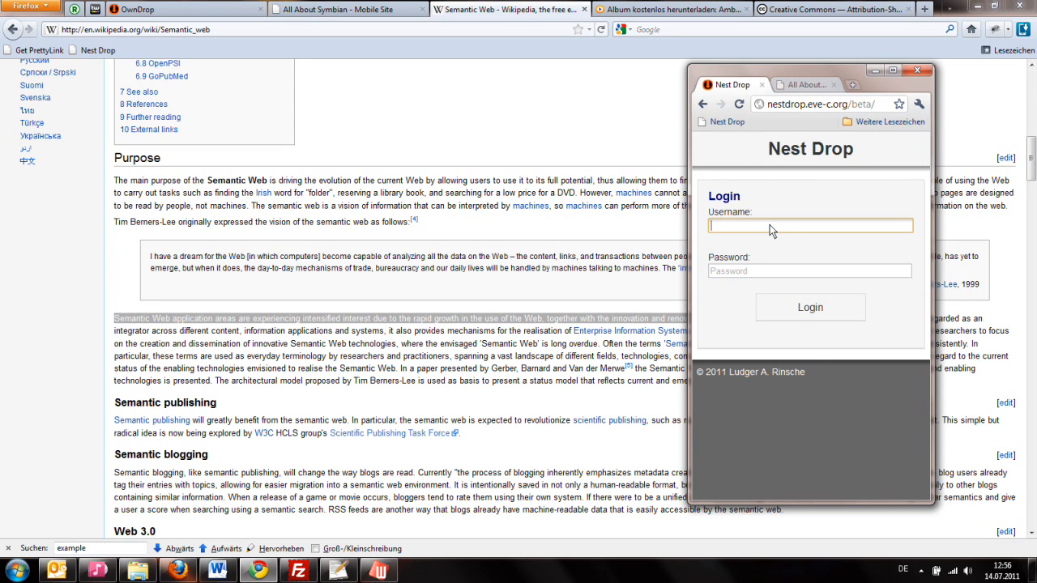
{"action": "mouse_move", "coordinate": [785, 227]}
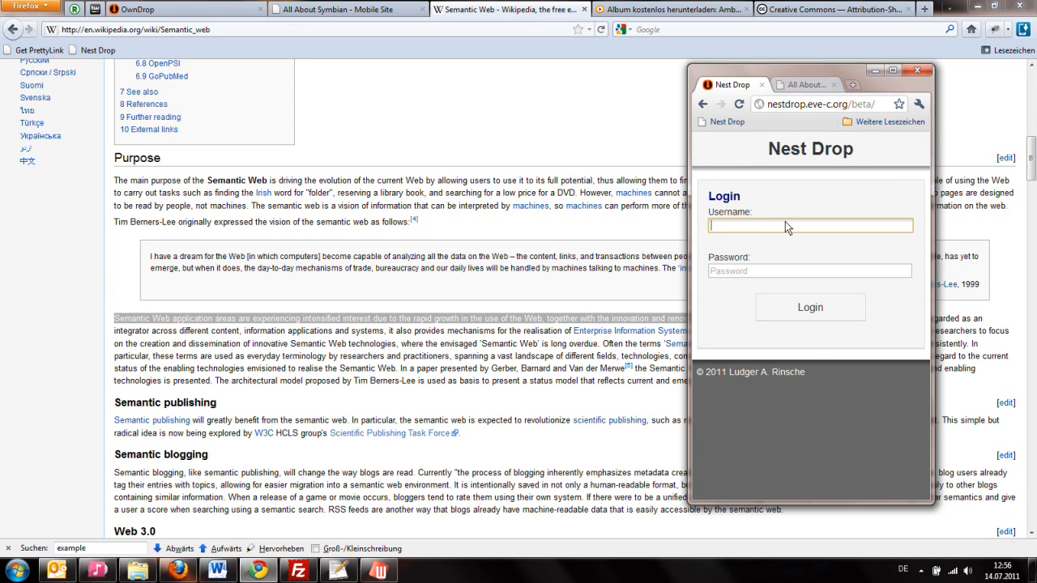
{"action": "type", "text": "user"}
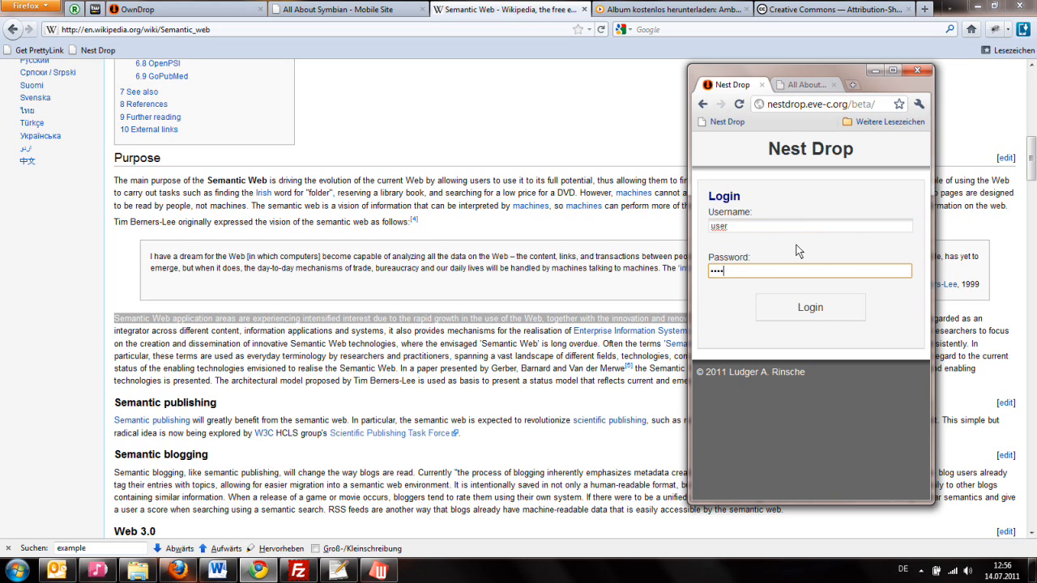
{"action": "left_click", "coordinate": [809, 307]}
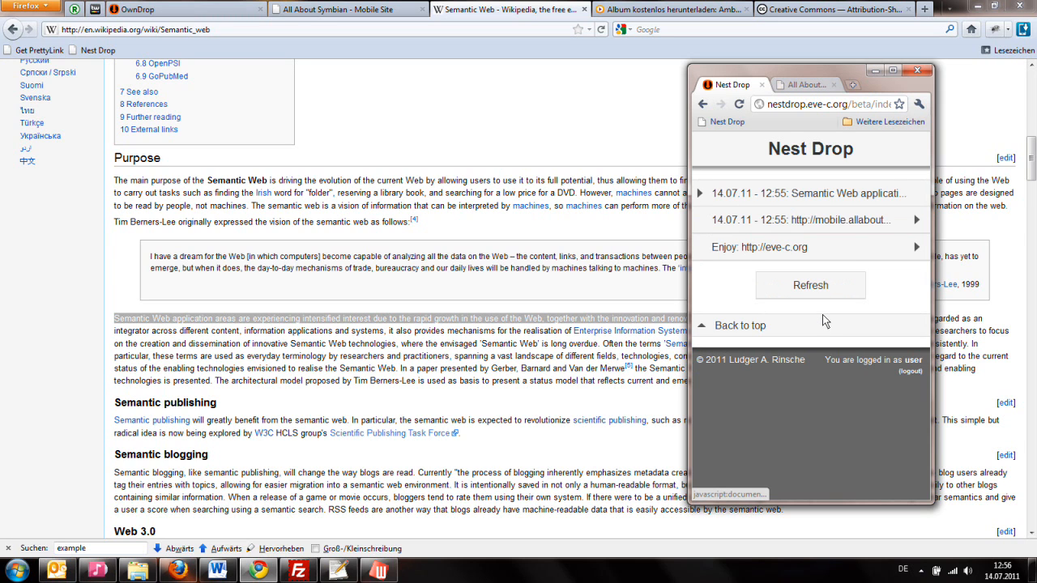
{"action": "mouse_move", "coordinate": [810, 193]}
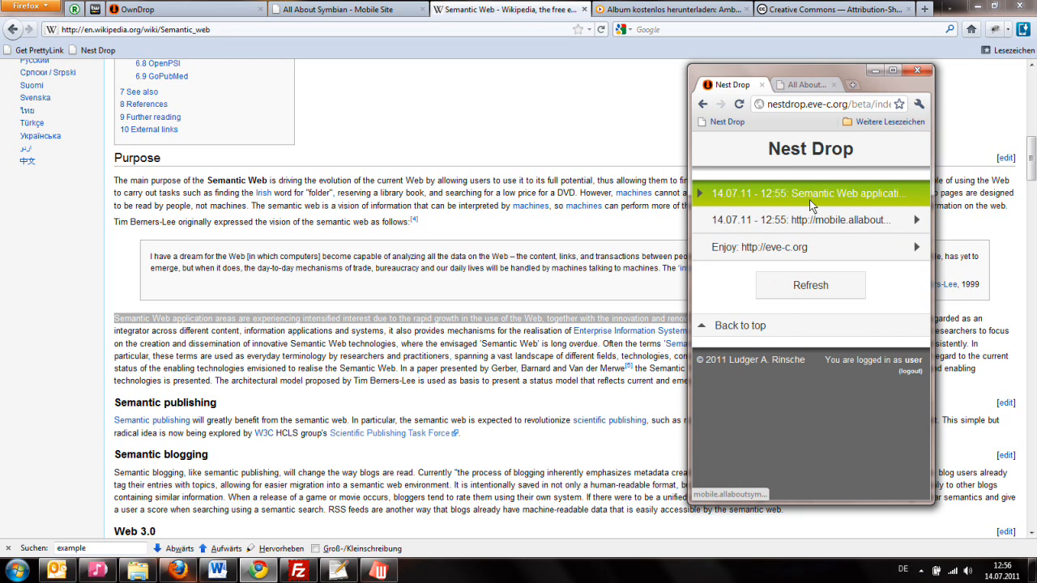
{"action": "left_click", "coordinate": [811, 193]}
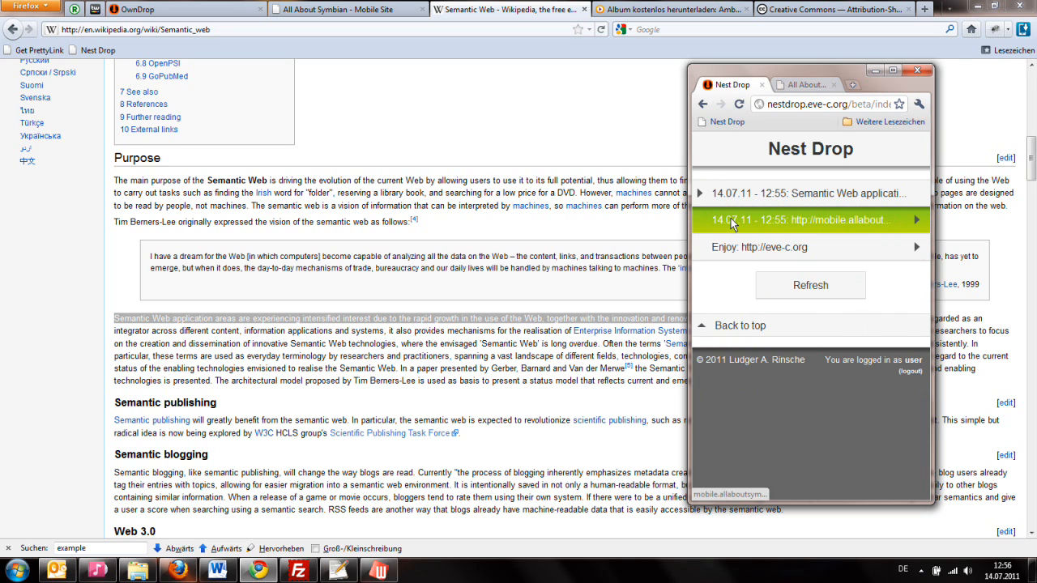
{"action": "left_click", "coordinate": [811, 220]}
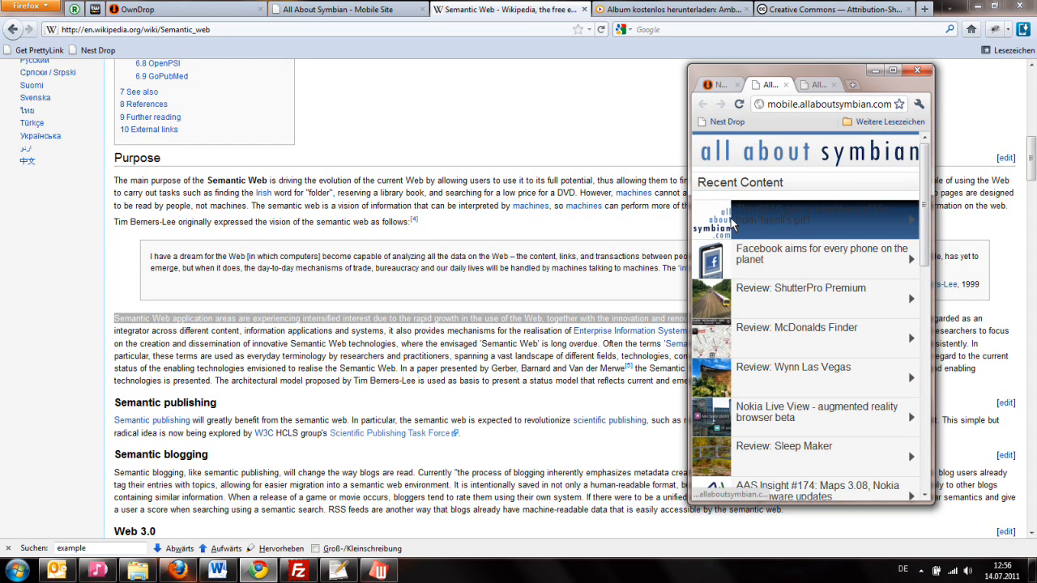
{"action": "left_click", "coordinate": [717, 84]}
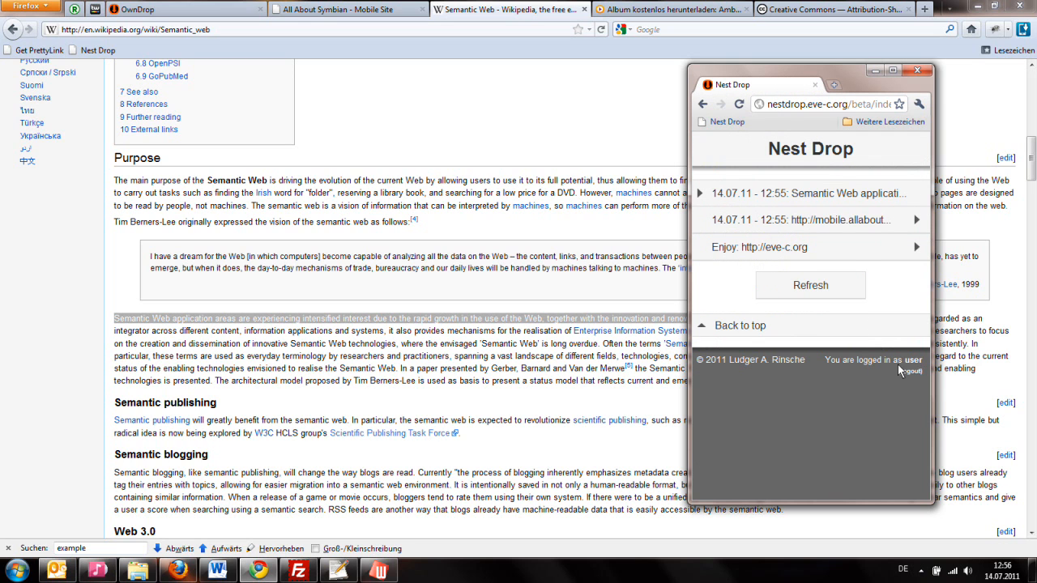
{"action": "left_click", "coordinate": [912, 371]}
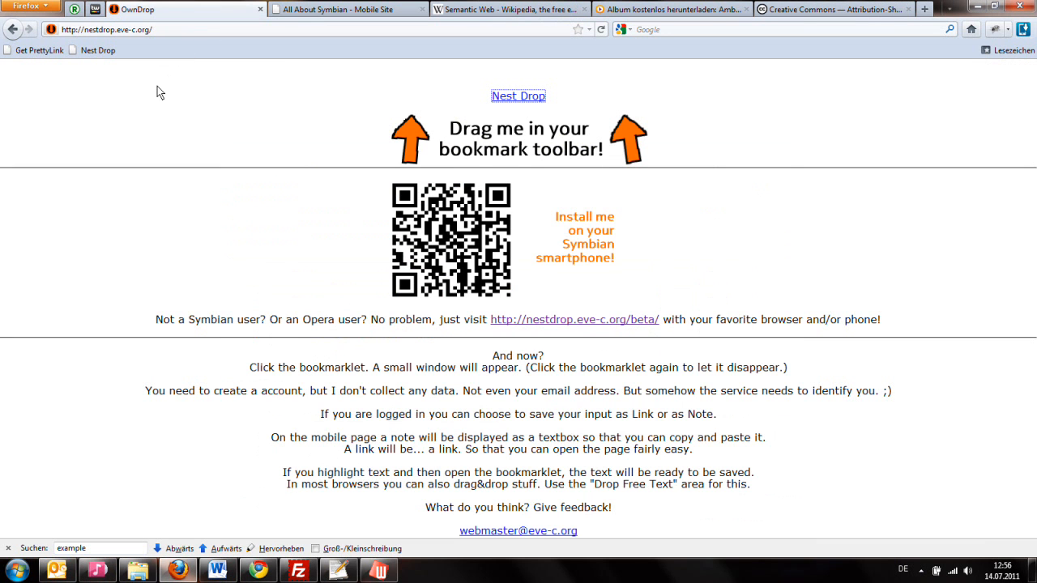
{"action": "mouse_move", "coordinate": [226, 117]}
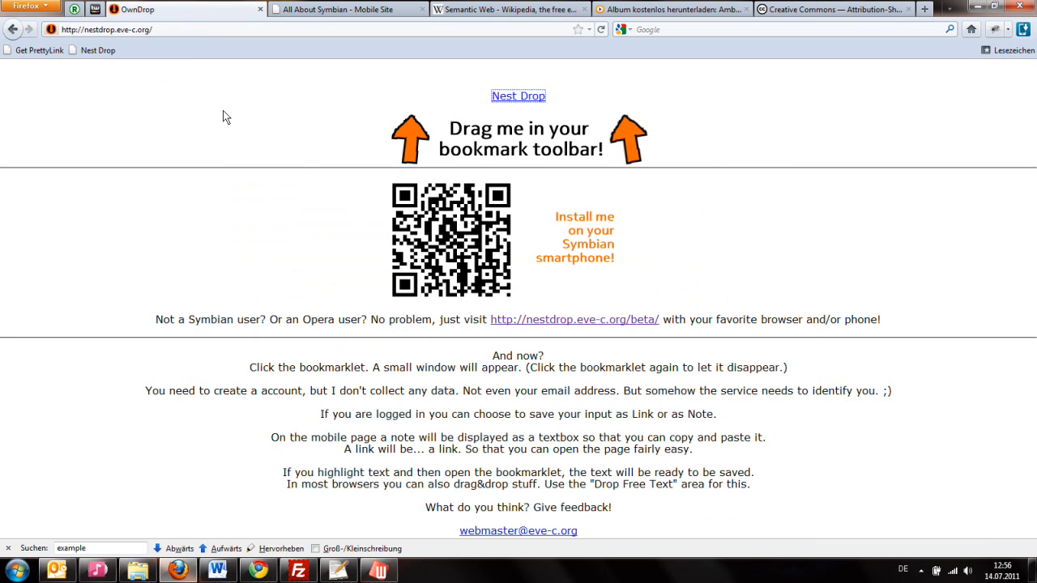
{"action": "mouse_move", "coordinate": [413, 559]}
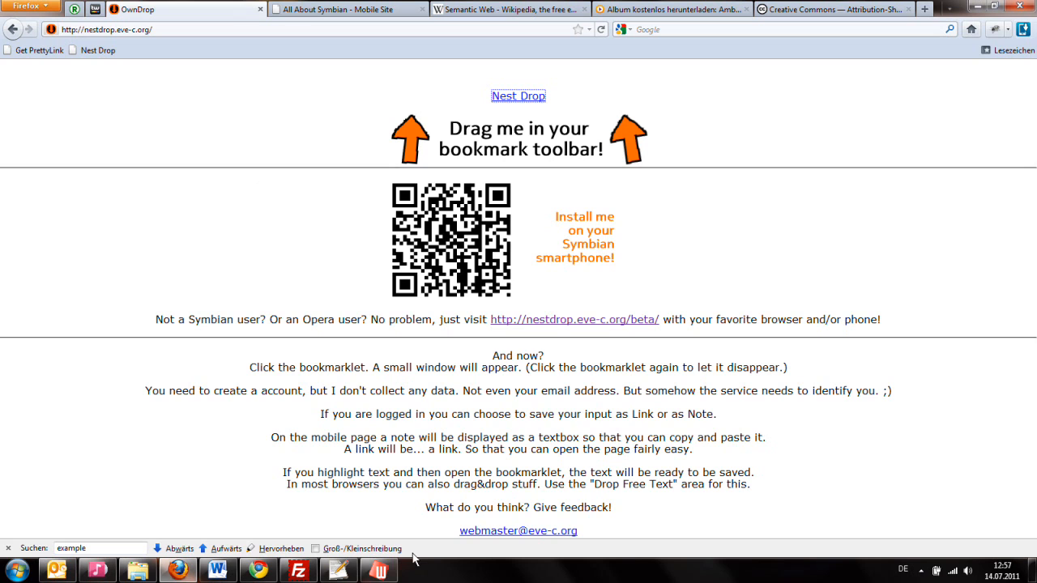